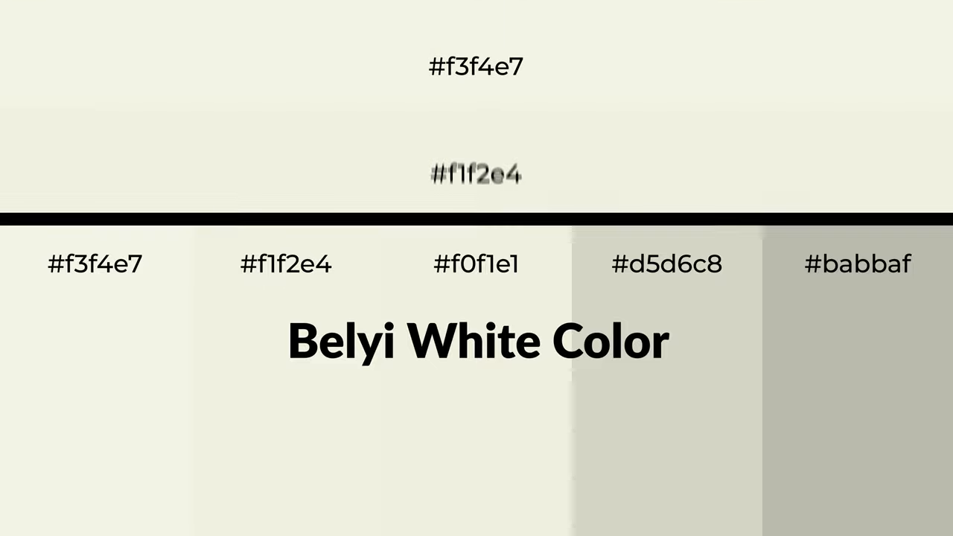
scroll(down, 3)
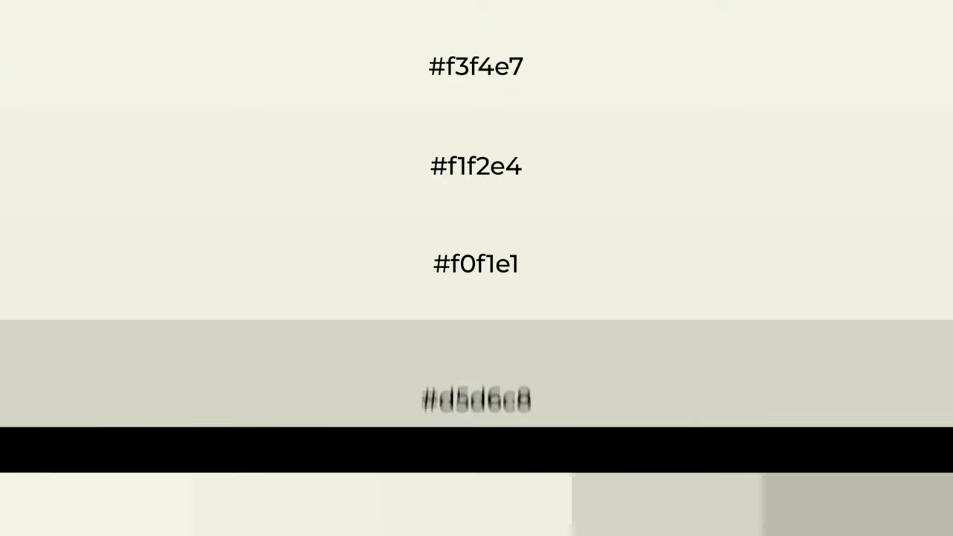